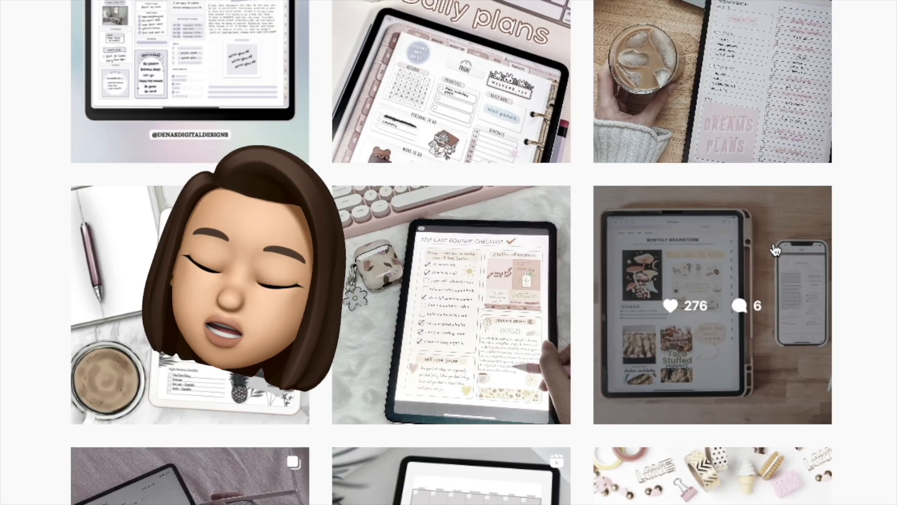
# Step: Scroll through Instagram and Pinterest planner posts and the Etsy digital planner listings
pyautogui.scroll(-3)
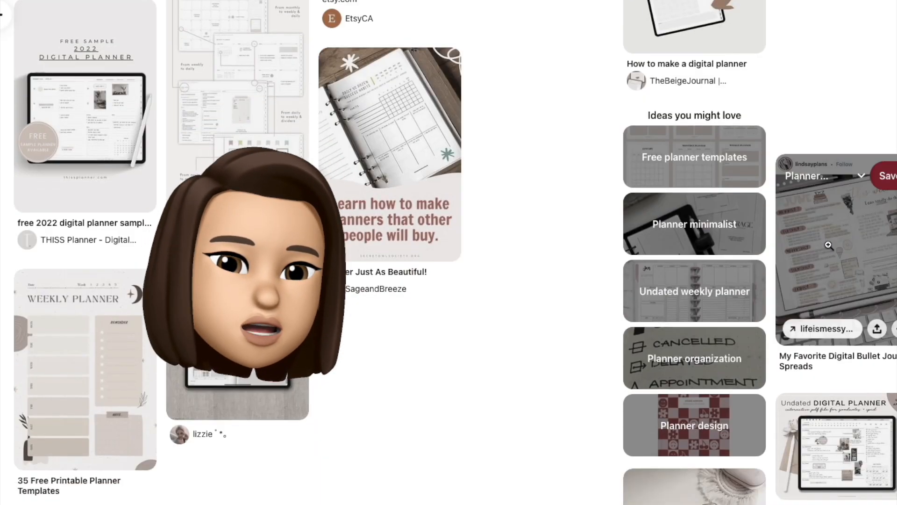
pyautogui.scroll(-3)
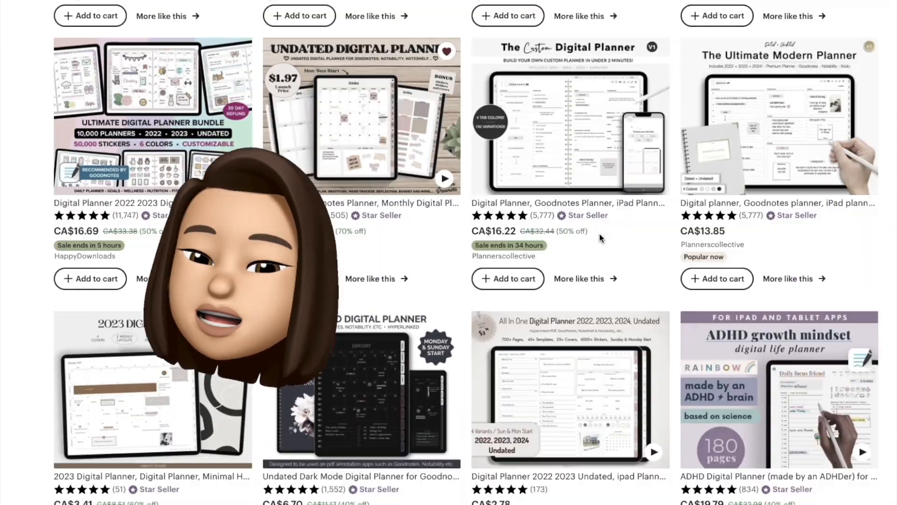
pyautogui.scroll(-3)
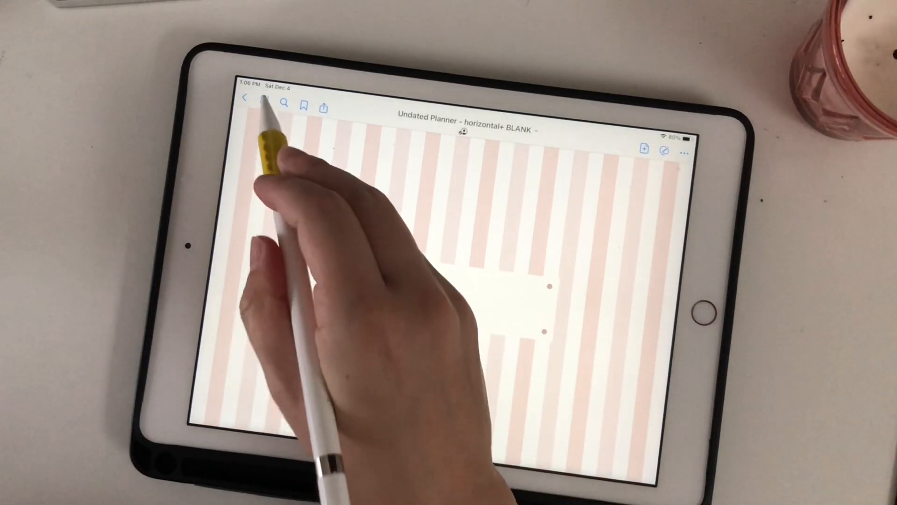
# Step: View the undated planner's page thumbnails and open a filled-in daily page
pyautogui.click(264, 103)
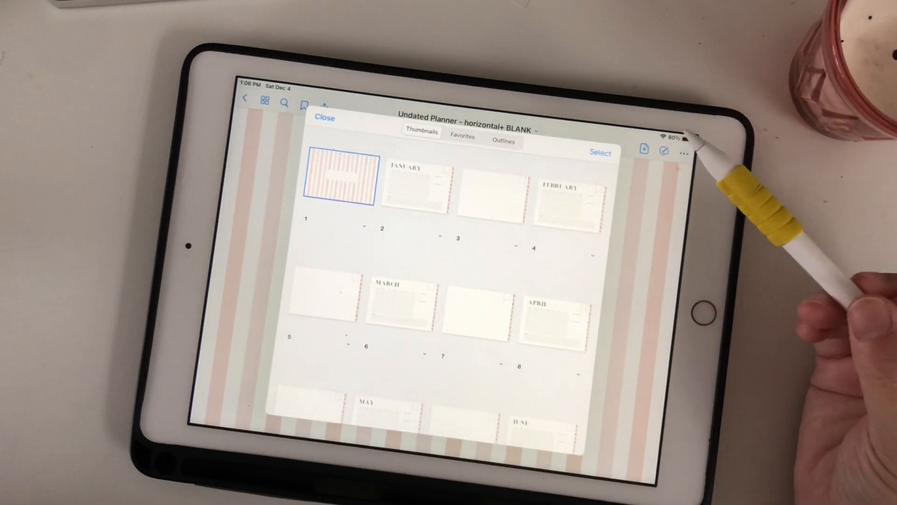
pyautogui.moveTo(618, 240)
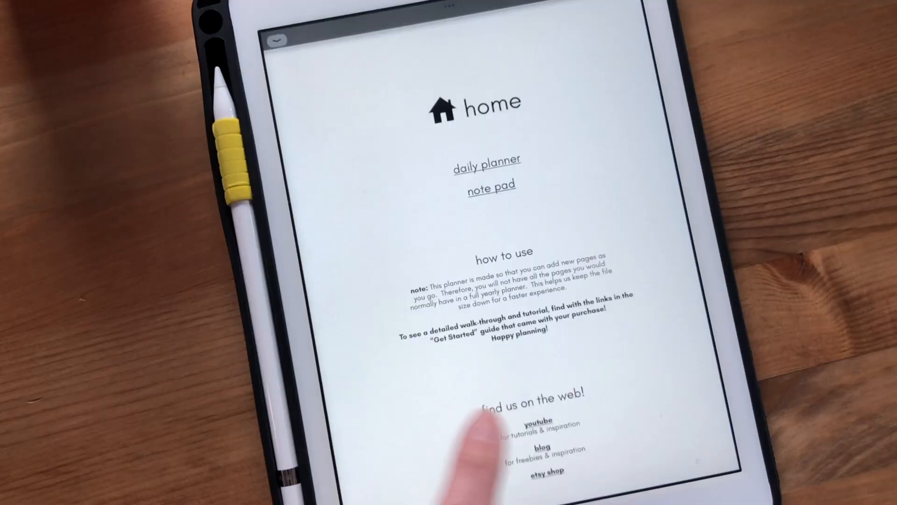
pyautogui.click(488, 159)
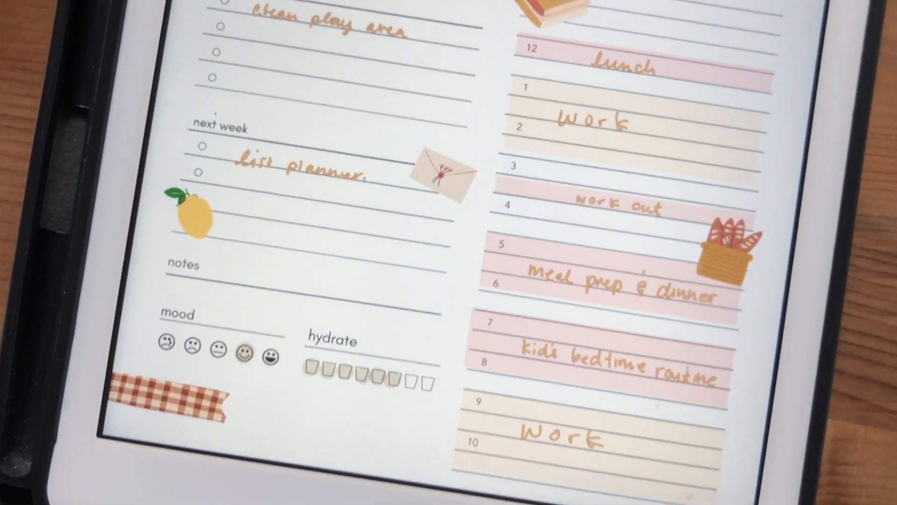
# Step: Scroll through the GoodNotes website's feature sections
pyautogui.scroll(3)
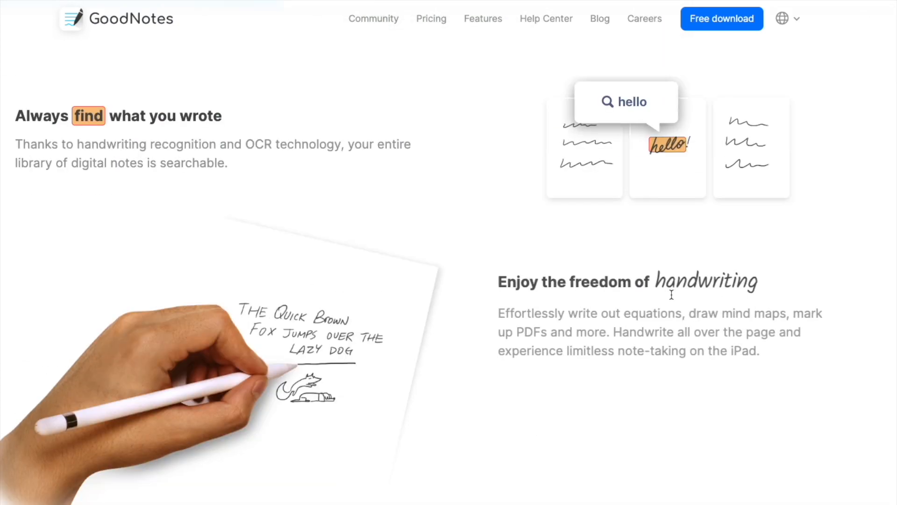
pyautogui.scroll(-3)
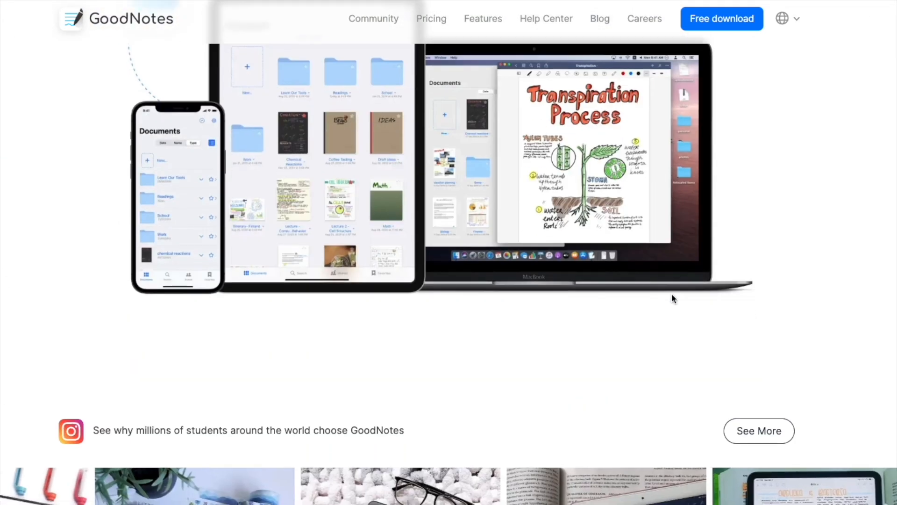
pyautogui.scroll(-3)
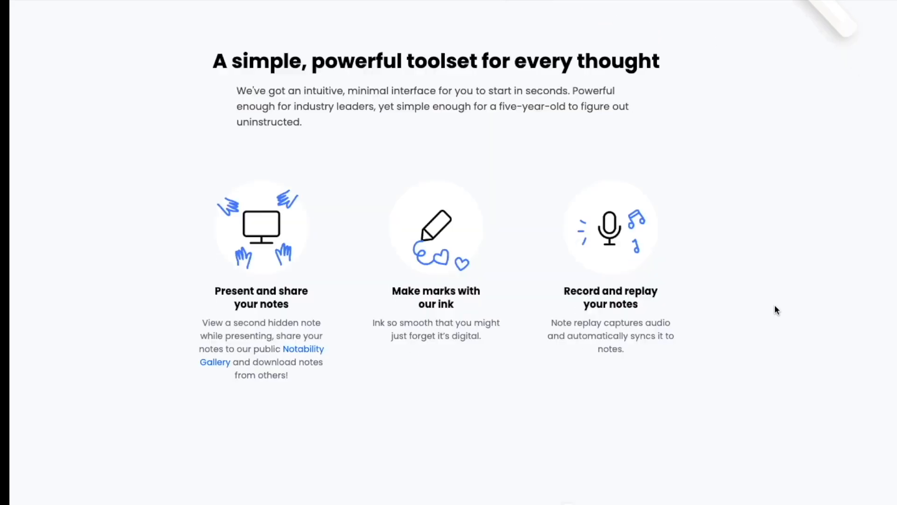
# Step: Scroll the Notability homepage past testimonials and gallery to the App Store download section
pyautogui.scroll(-3)
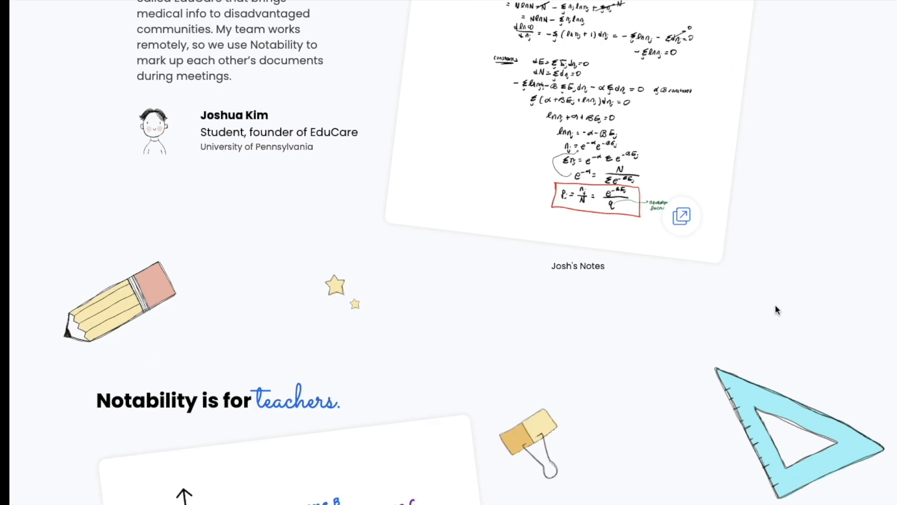
pyautogui.scroll(-3)
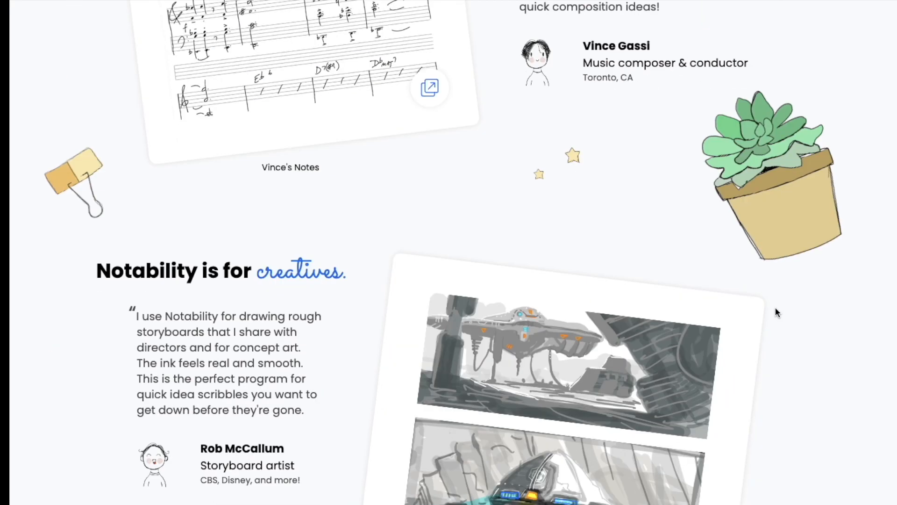
pyautogui.scroll(-3)
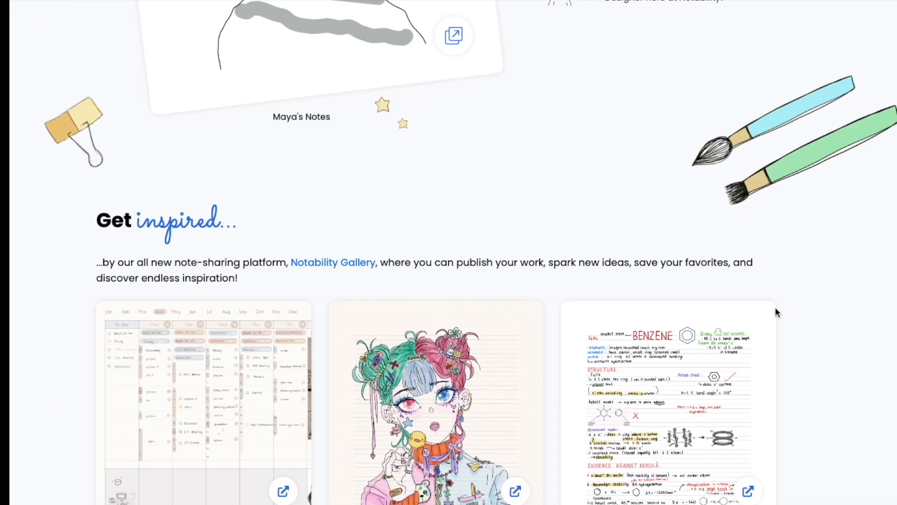
pyautogui.scroll(-3)
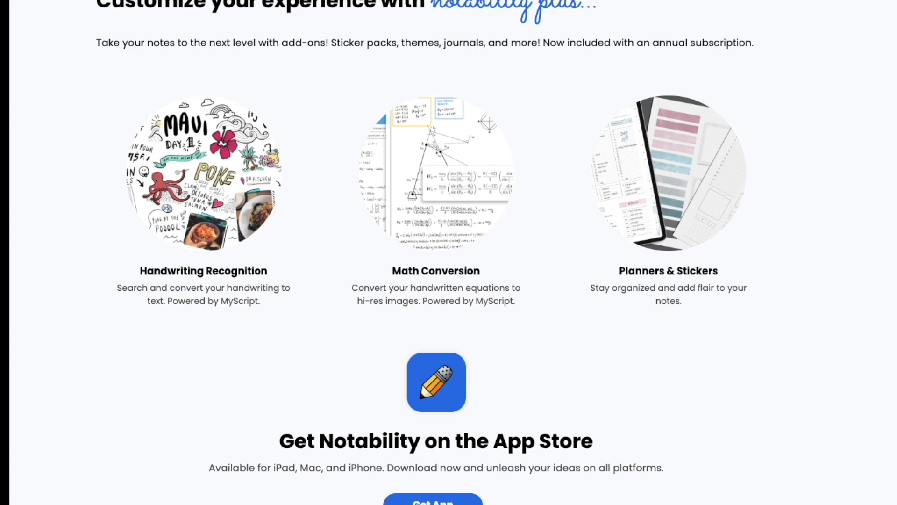
pyautogui.scroll(-3)
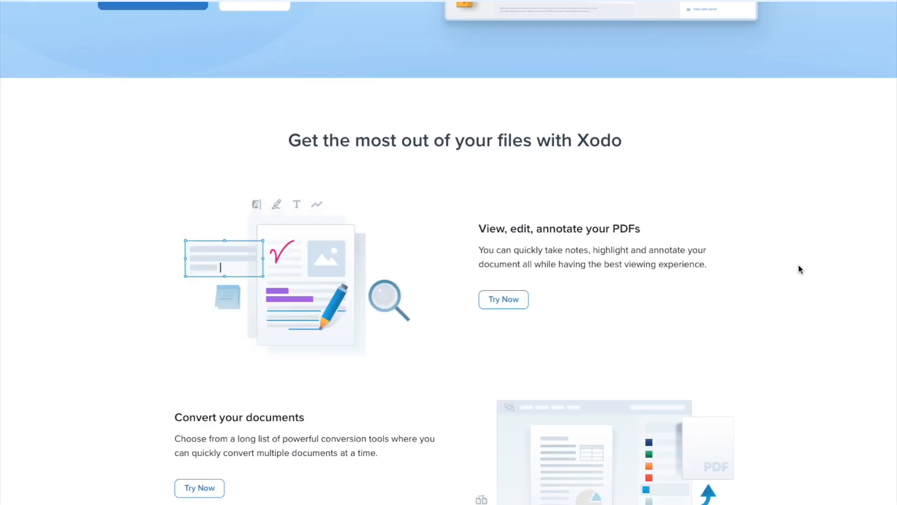
pyautogui.scroll(-3)
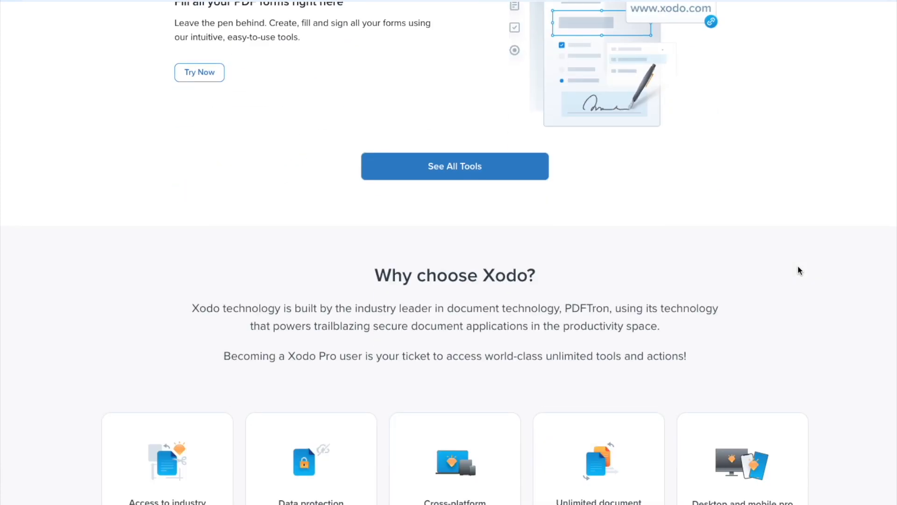
pyautogui.scroll(-3)
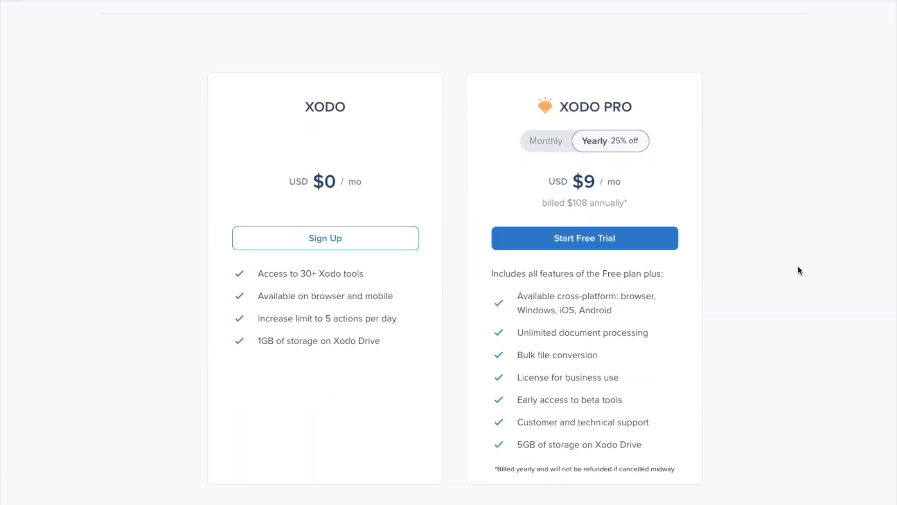
pyautogui.scroll(-3)
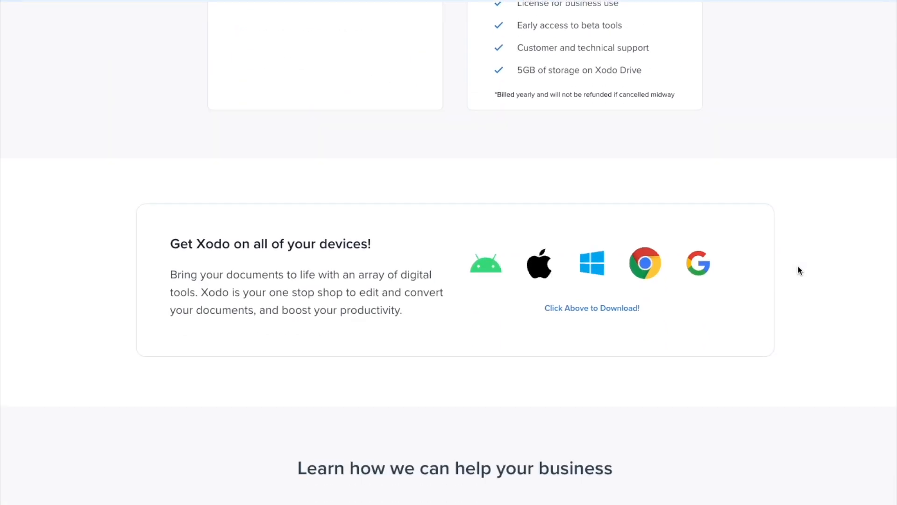
pyautogui.scroll(-3)
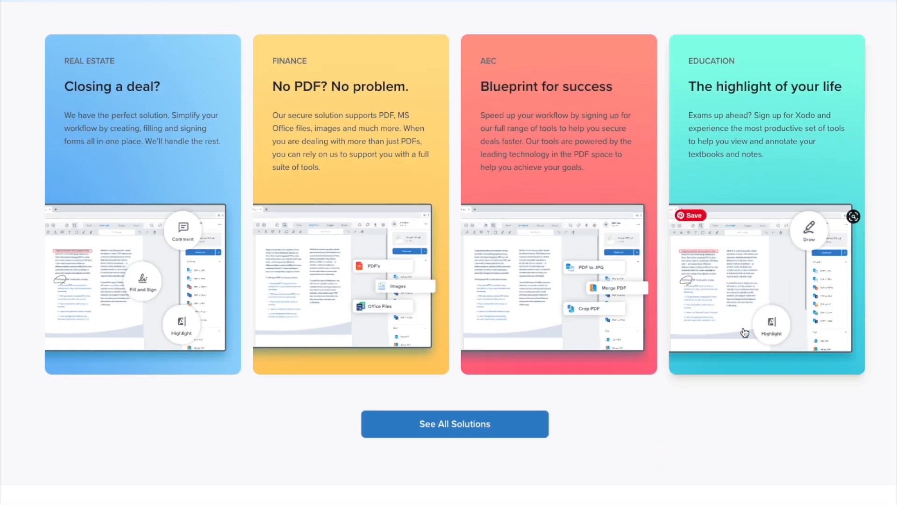
pyautogui.scroll(-3)
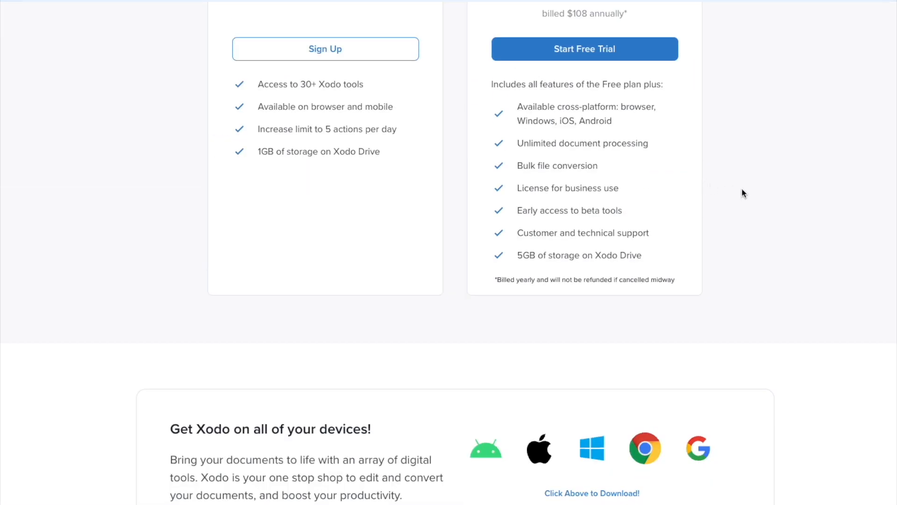
pyautogui.scroll(3)
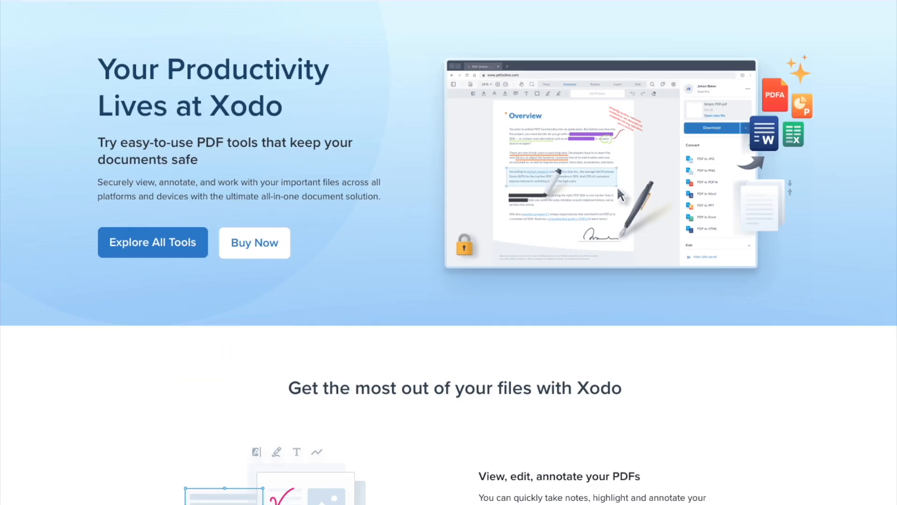
# Step: Scroll the OneNote page past organizing, inking and education features to the mobile app form
pyautogui.scroll(-3)
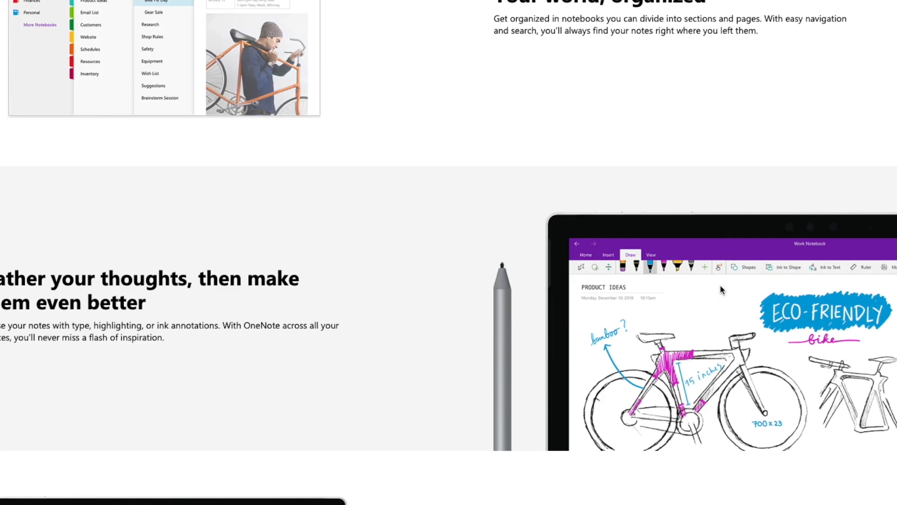
pyautogui.scroll(-3)
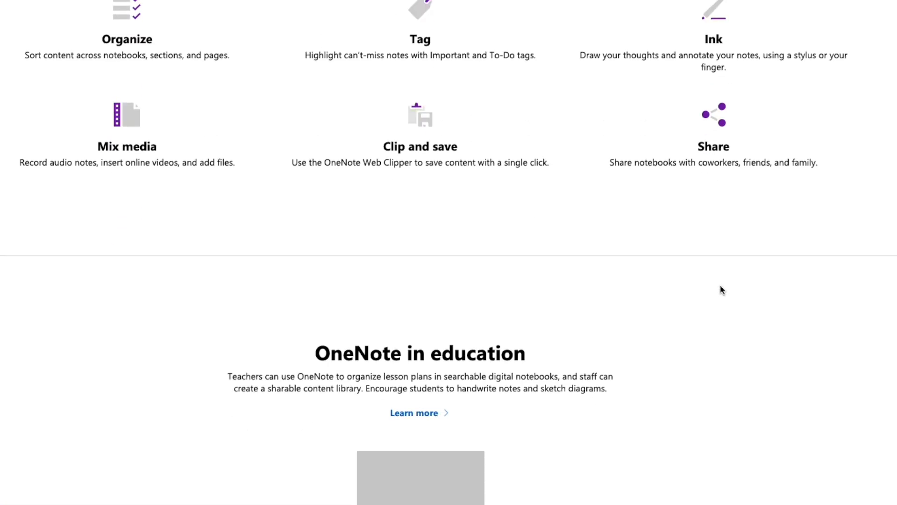
pyautogui.scroll(-3)
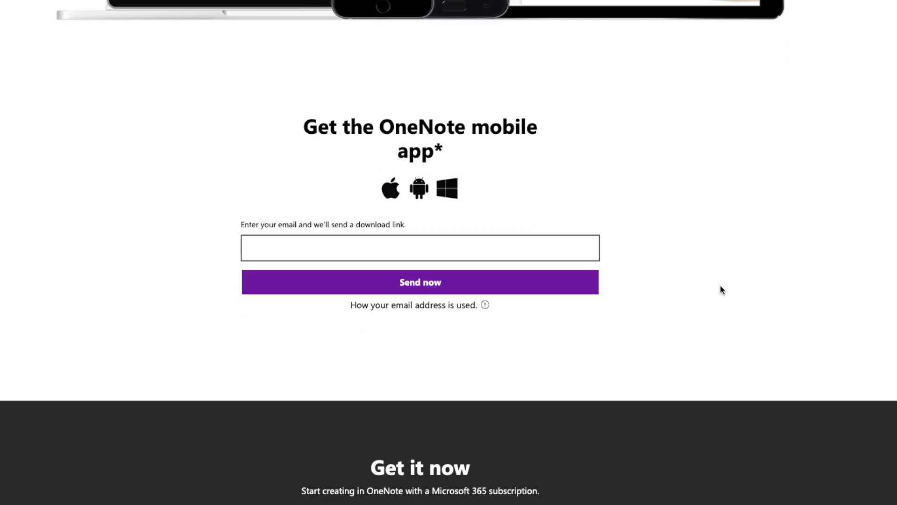